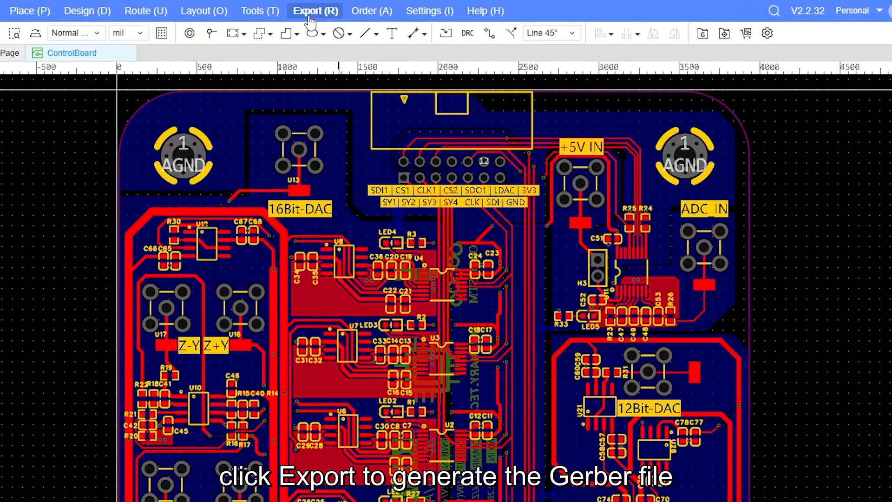
Review the fabrication file types in the Export menu, then bring up the Order menu
left_click(315, 11)
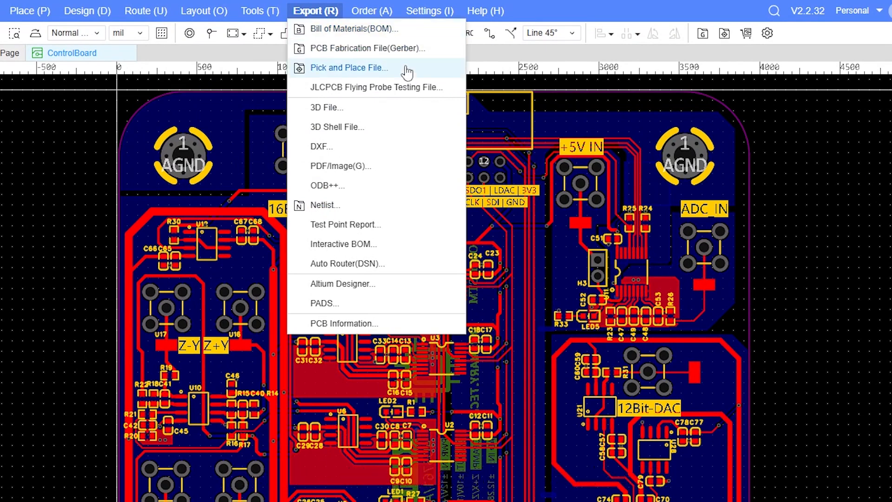
mouse_move(424, 48)
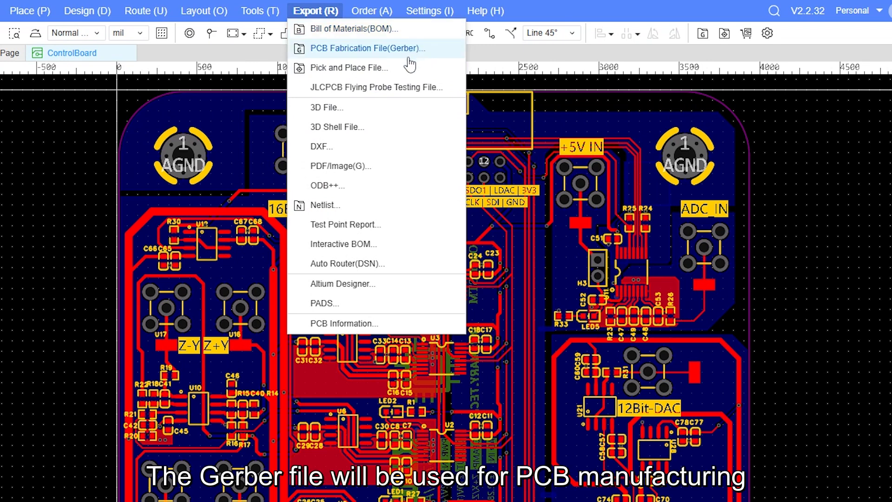
mouse_move(349, 68)
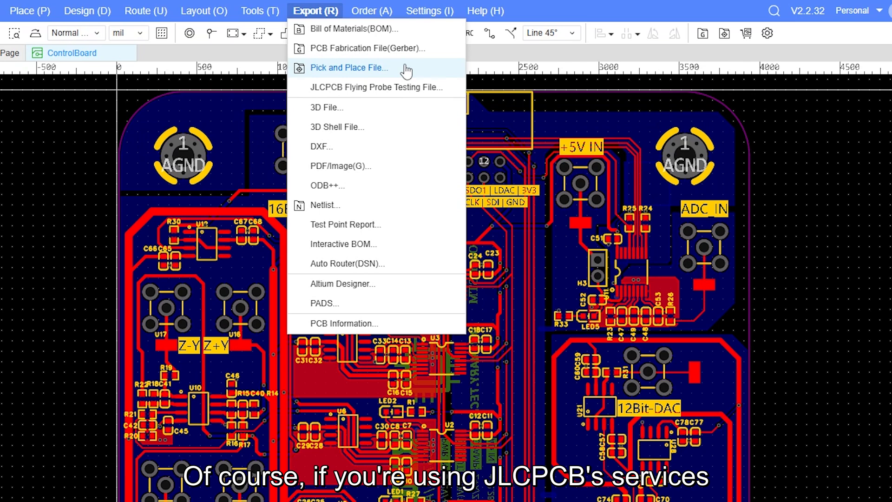
left_click(370, 10)
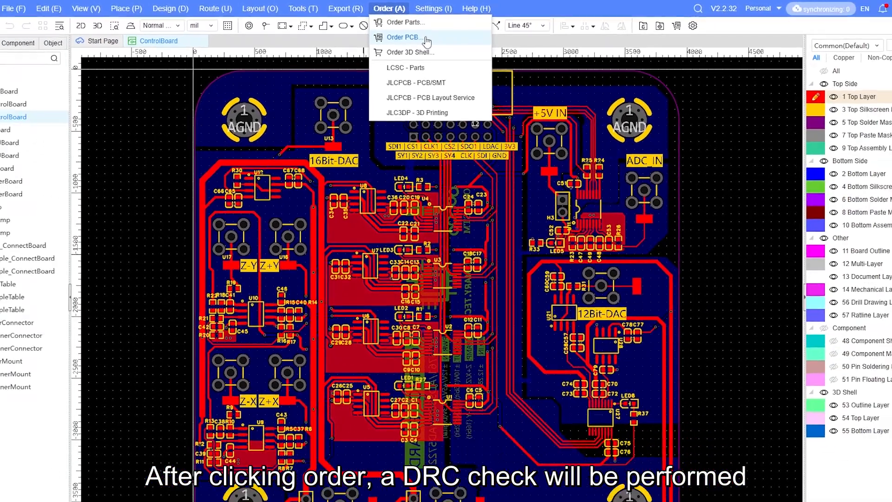
Order the control board's PCB after a DRC check reports zero errors
left_click(403, 38)
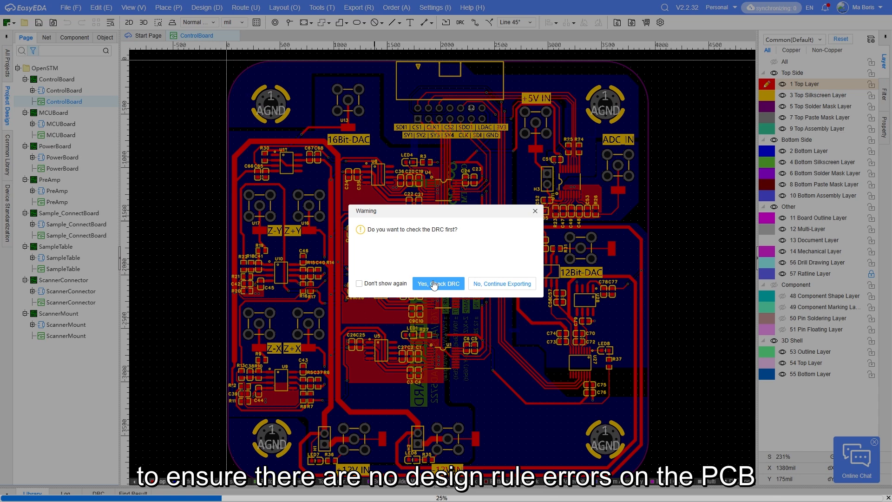
left_click(438, 283)
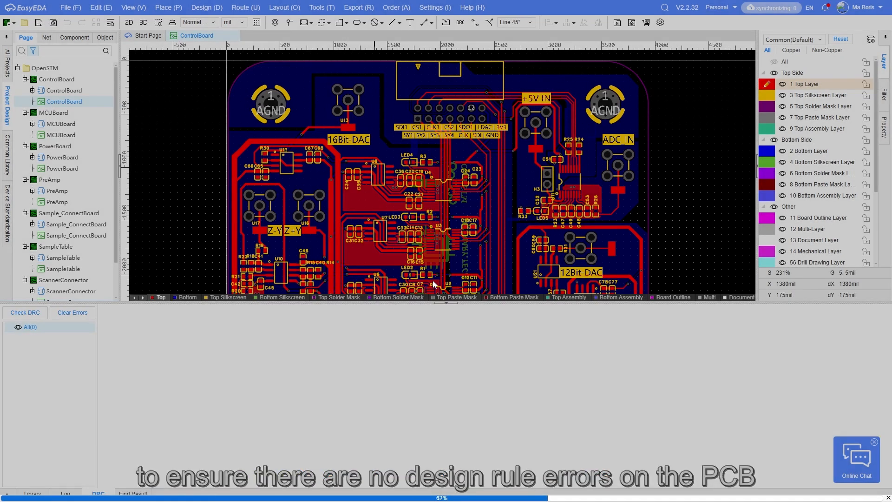
left_click(25, 312)
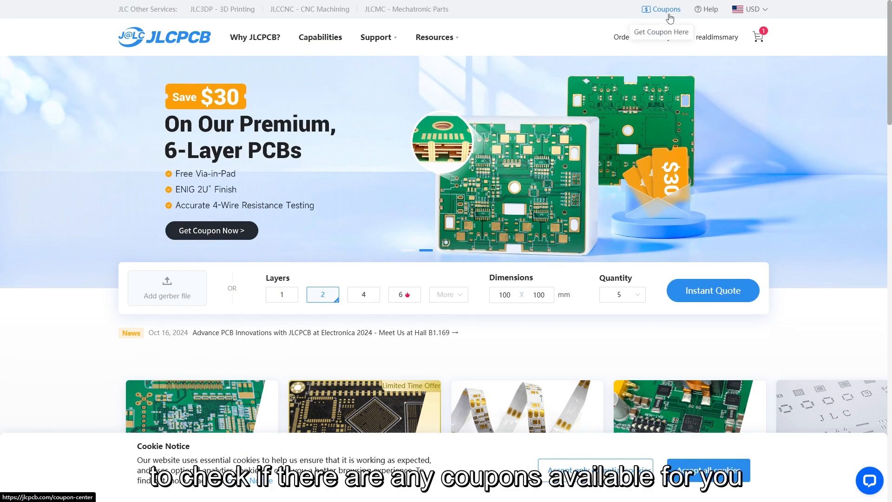
Open Coupons from the JLCPCB homepage top bar
left_click(664, 9)
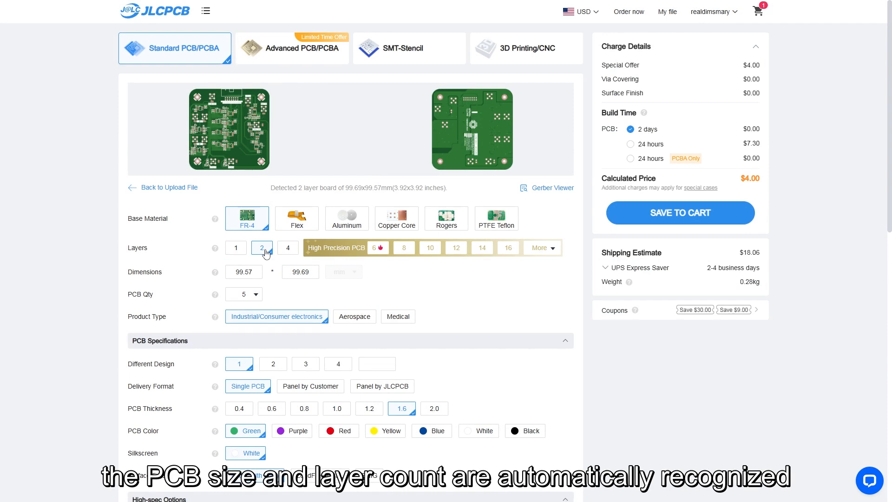
mouse_move(373, 122)
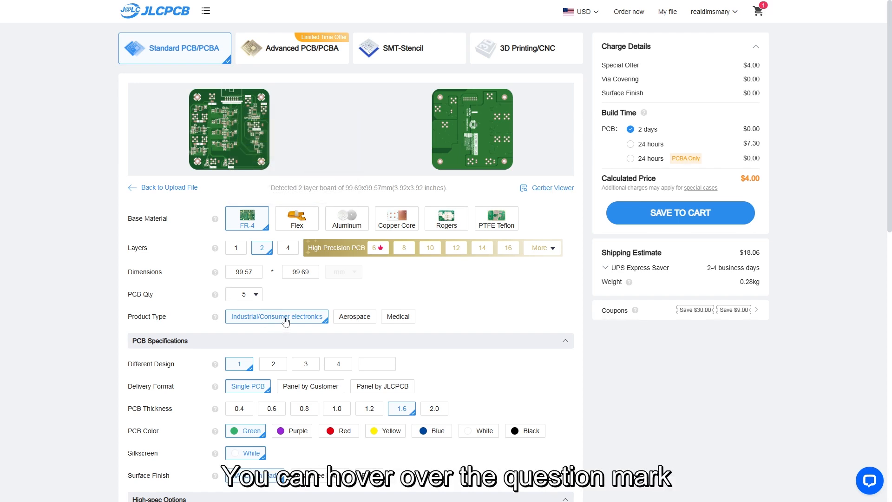
mouse_move(215, 317)
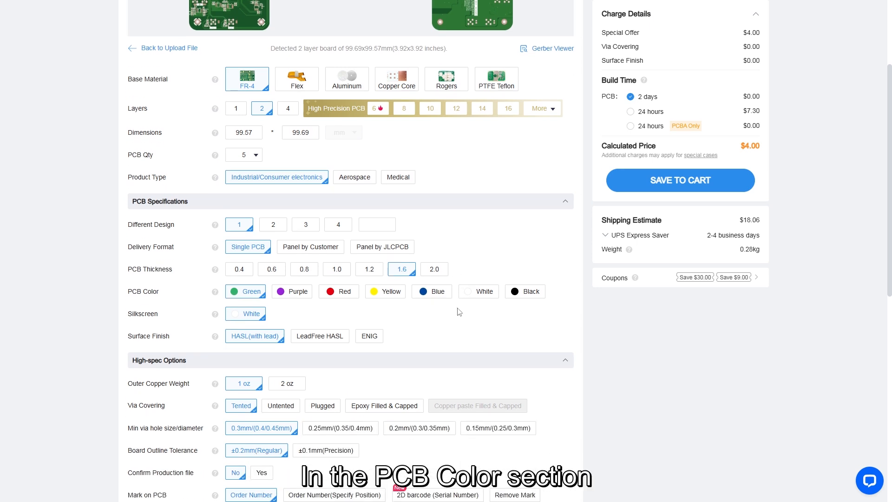
mouse_move(292, 292)
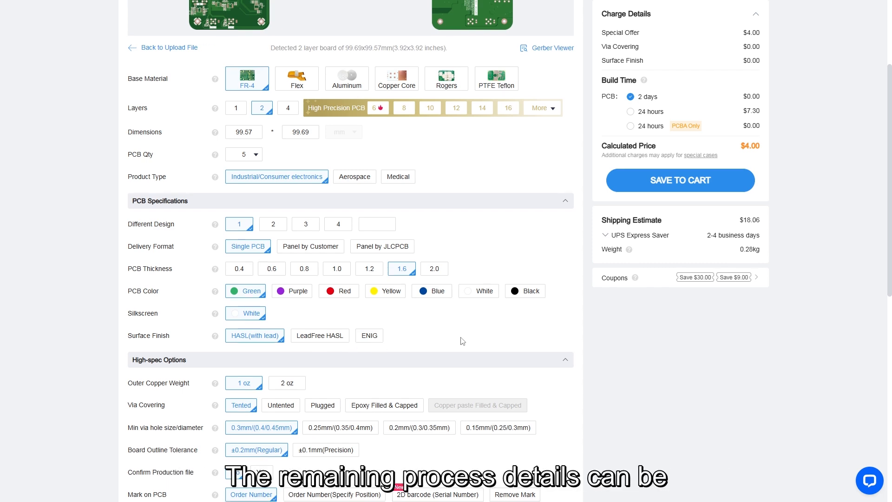
scroll("down", 3)
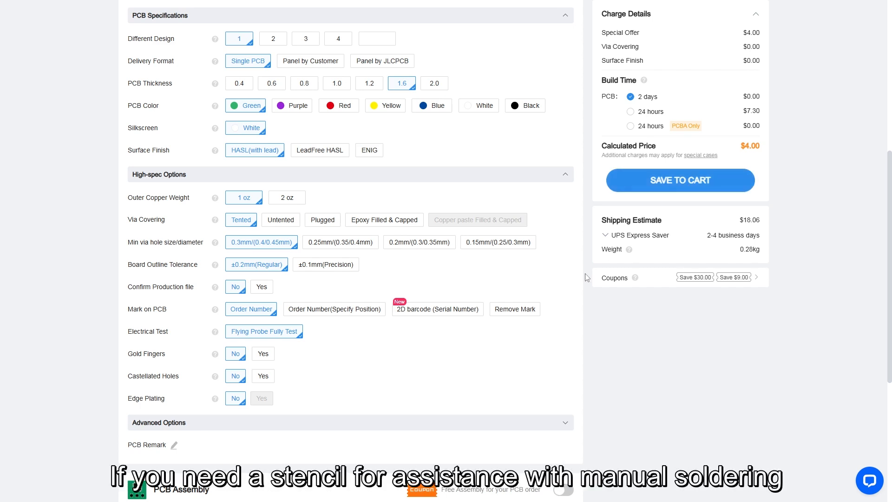
Add a stencil to the PCB order
left_click(562, 274)
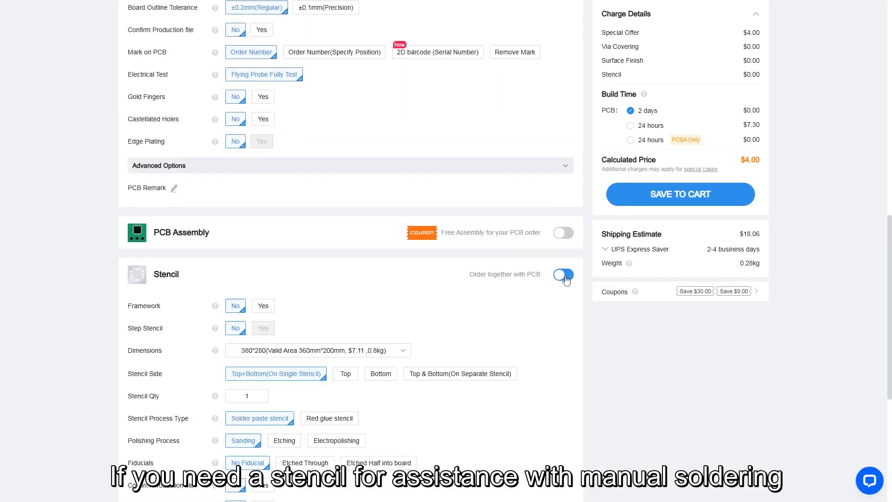
left_click(563, 275)
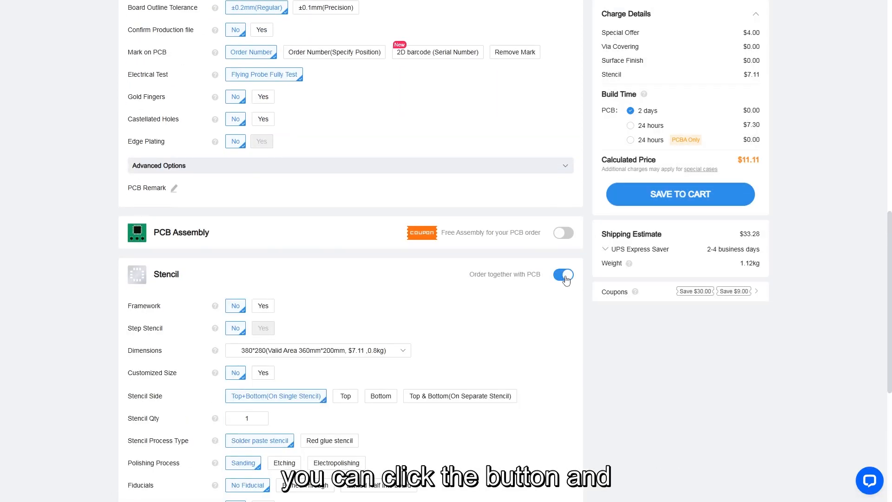
scroll("down", 3)
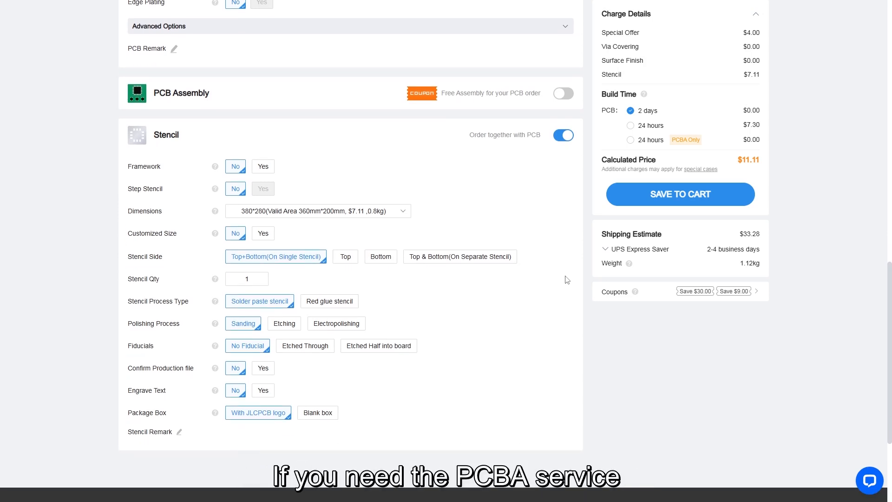
scroll("down", 3)
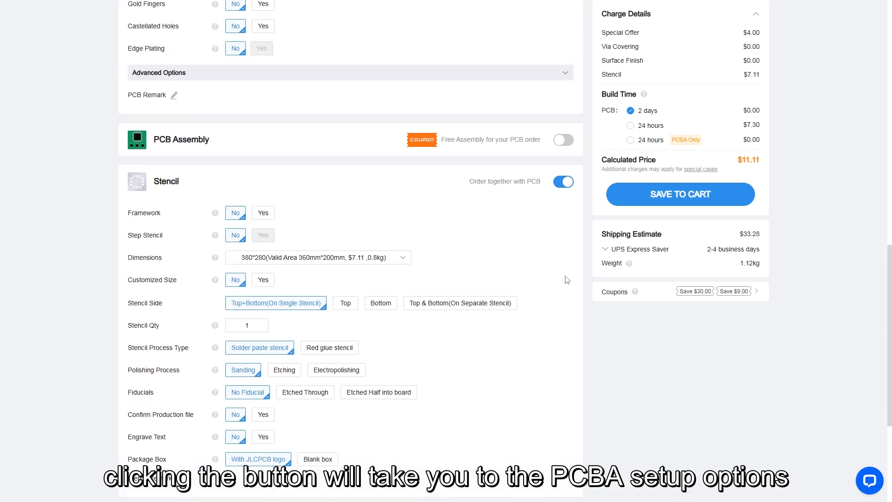
mouse_move(563, 140)
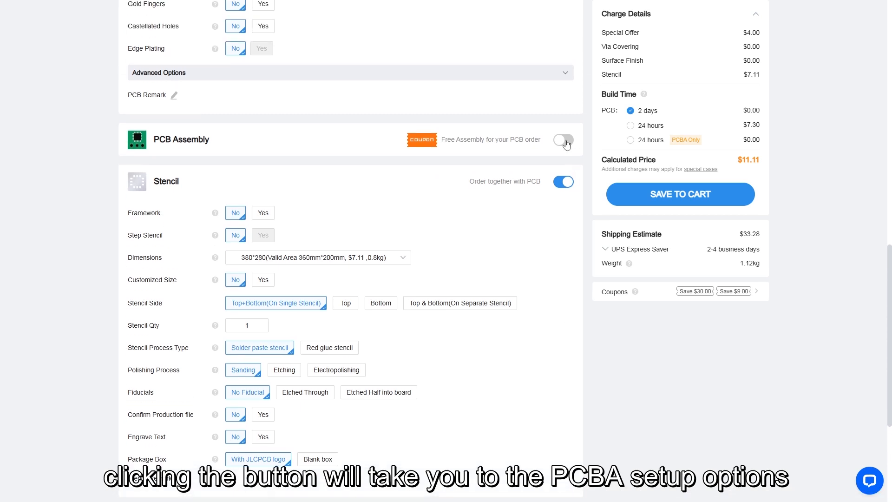
Enable Economic top-side PCB Assembly for 5 boards and continue to the preview
left_click(562, 140)
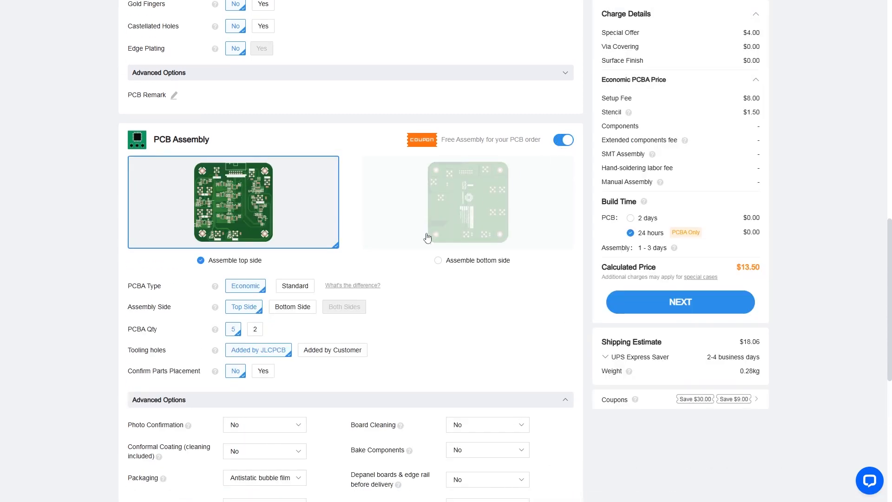
scroll("down", 3)
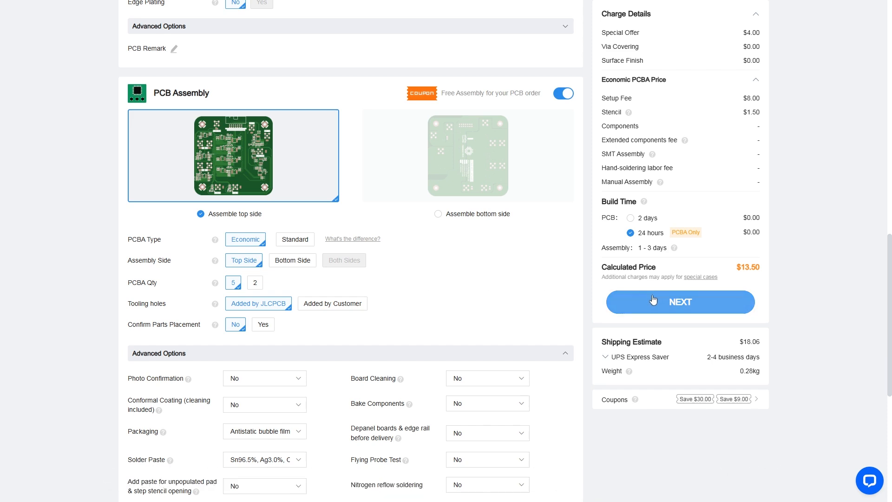
left_click(679, 302)
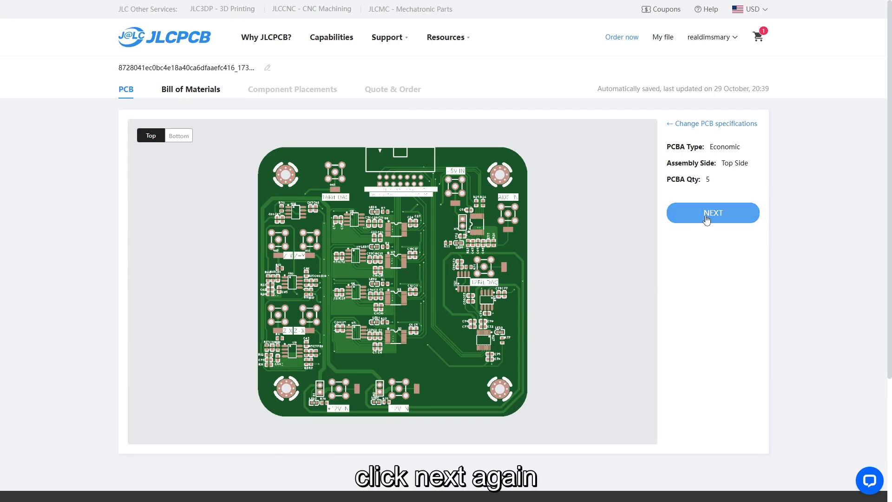
Replace the short-stocked LEDs and ADR421 with in-stock ADR421BRZ-REEL7, then confirm the BOM
left_click(713, 213)
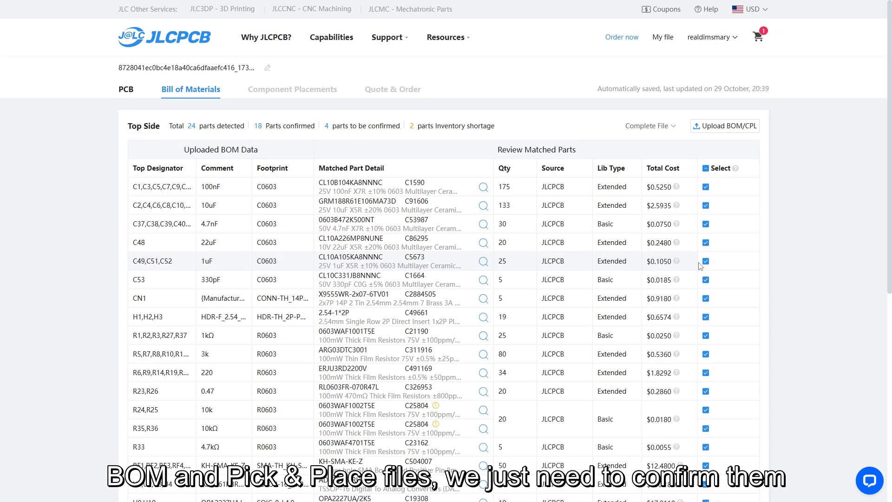
mouse_move(657, 290)
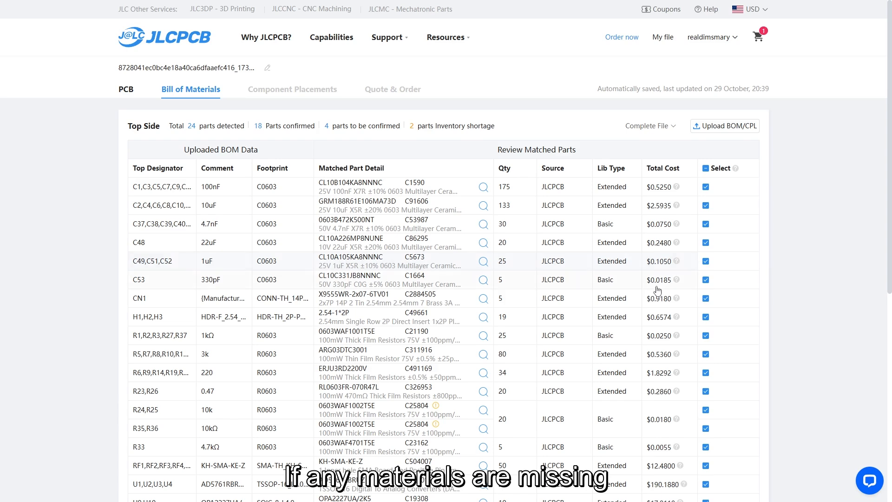
scroll("down", 3)
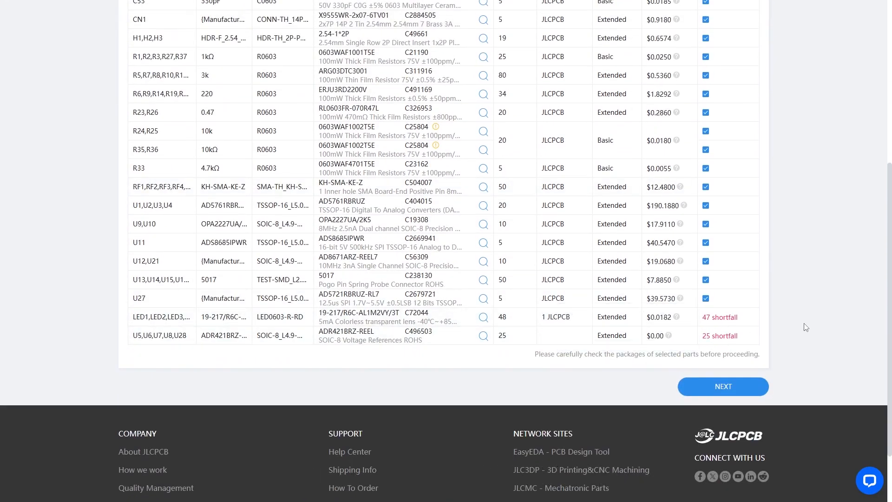
mouse_move(507, 325)
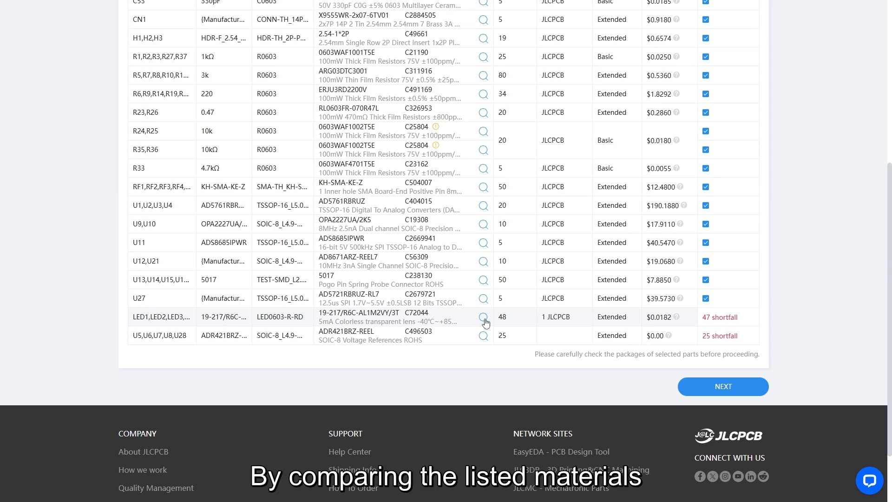
left_click(484, 319)
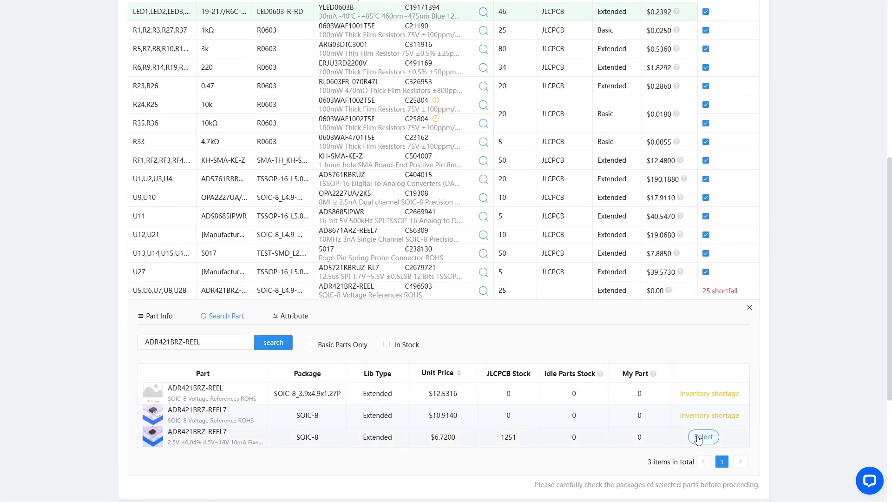
left_click(703, 436)
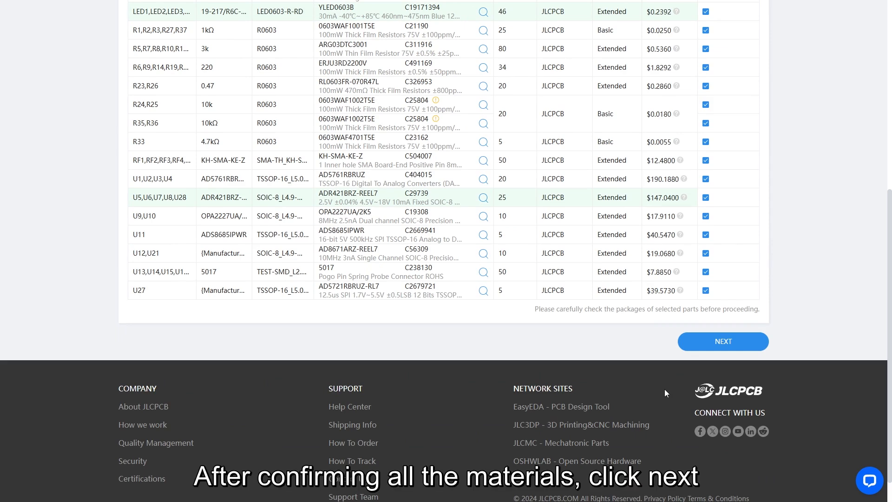
left_click(722, 341)
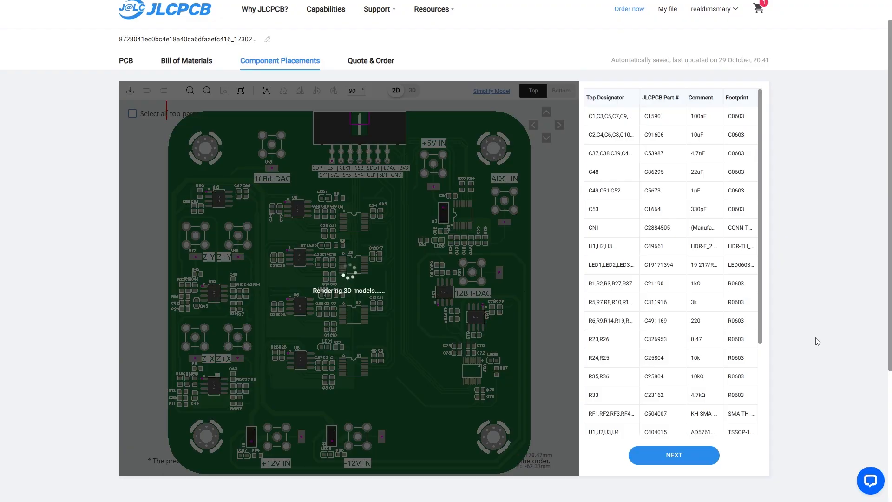
Check the bottom and top component placements and accept them
left_click(560, 91)
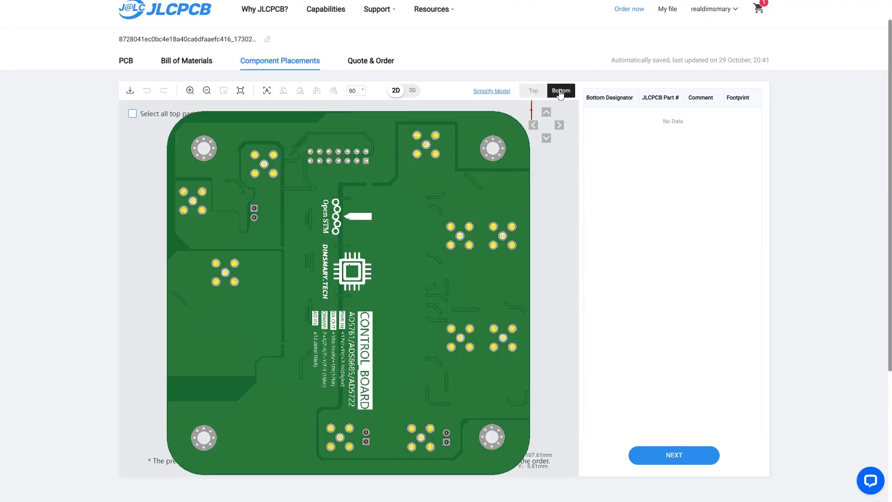
left_click(531, 90)
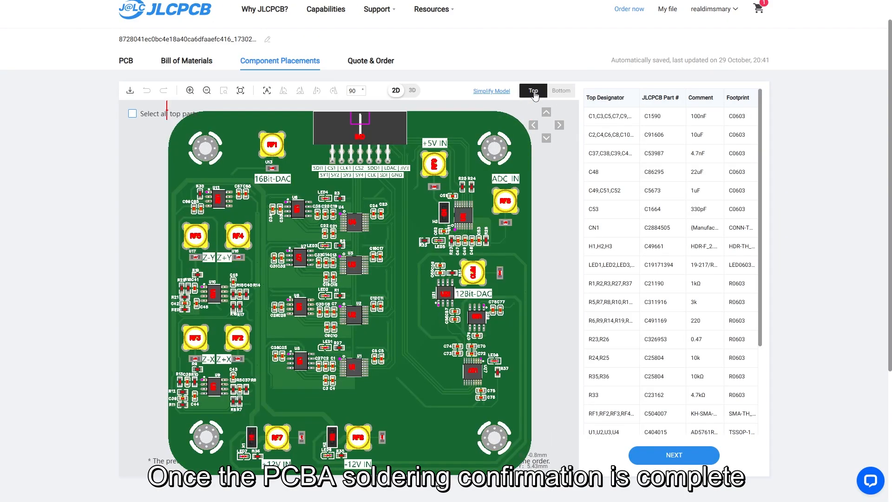
left_click(370, 61)
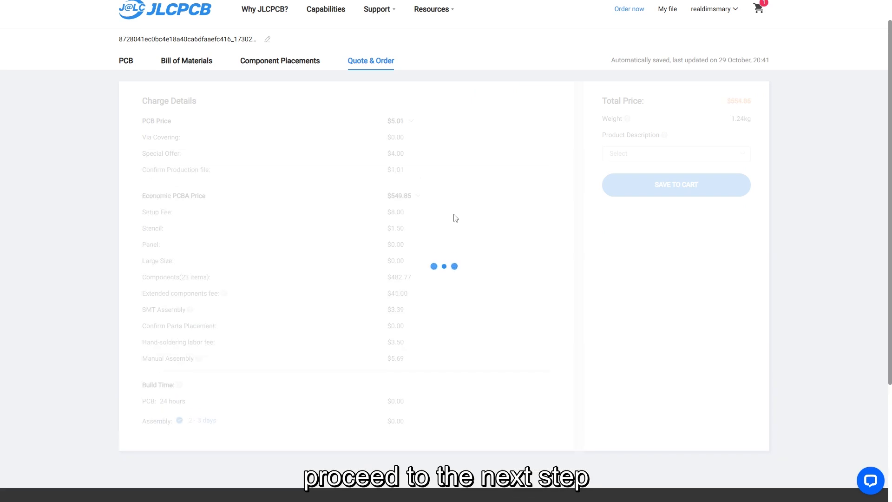
Classify the order as research/education/DIY, add it to cart, and start secure checkout
left_click(675, 153)
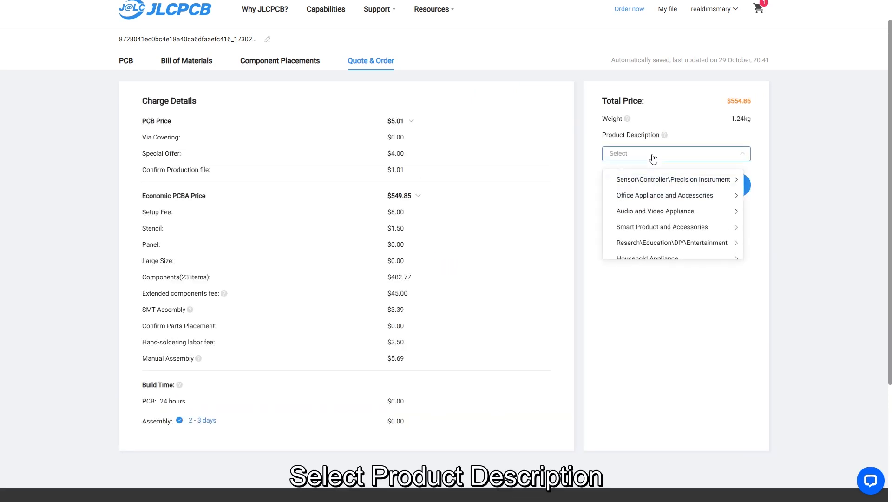
left_click(671, 242)
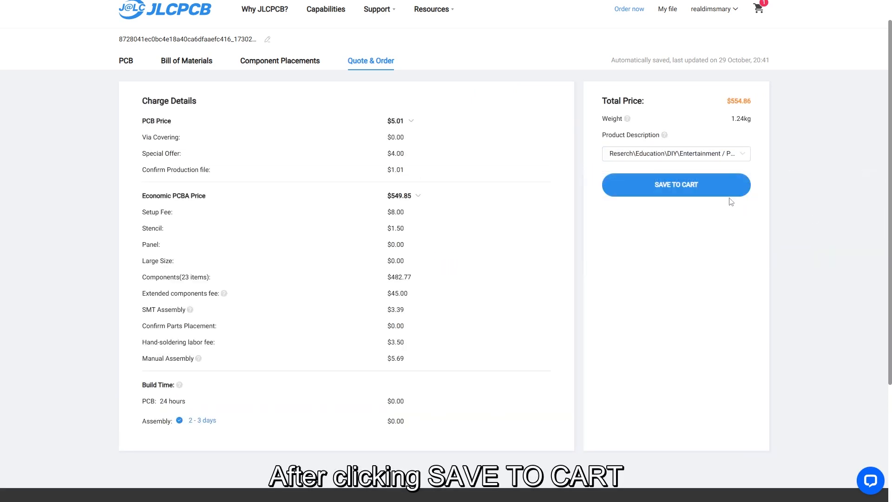
left_click(675, 184)
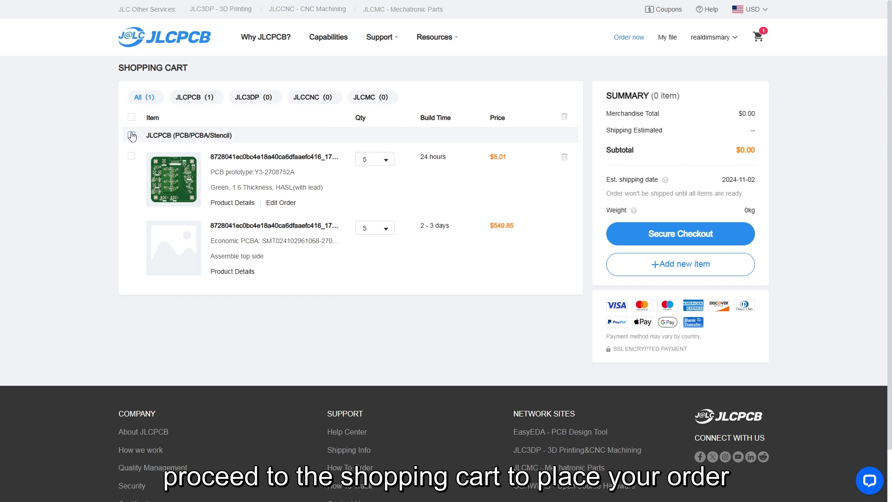
left_click(131, 134)
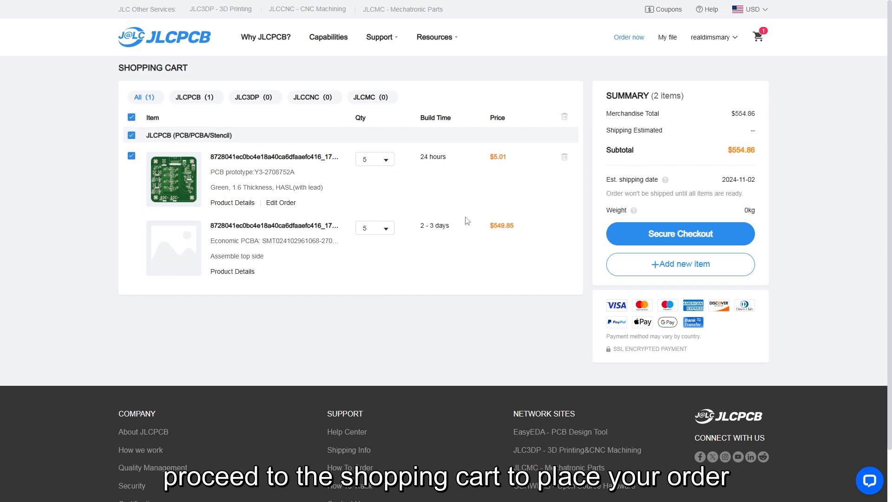
left_click(680, 234)
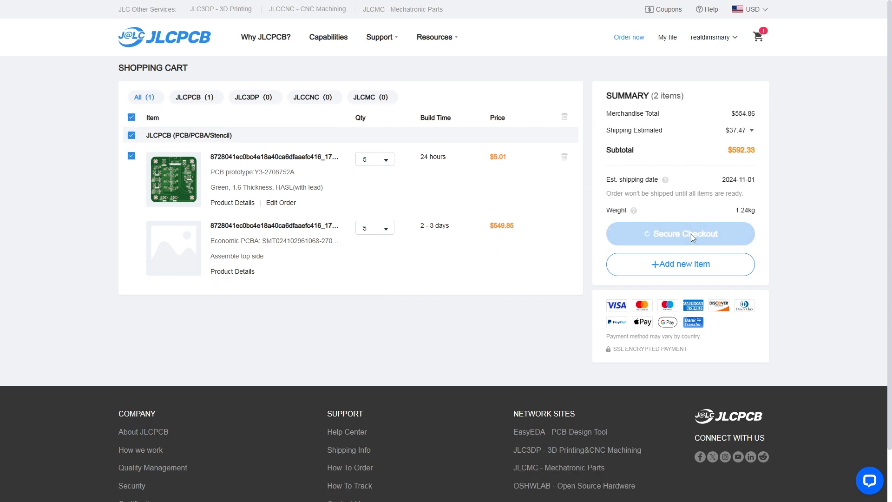
left_click(679, 234)
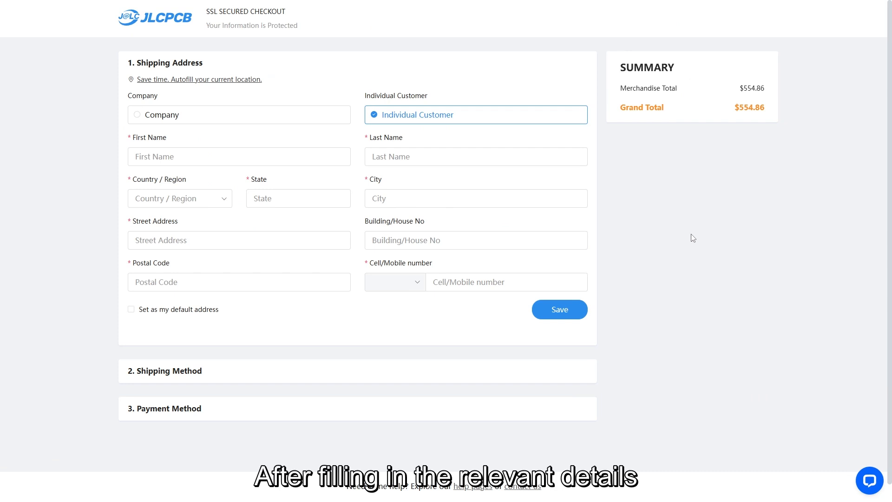